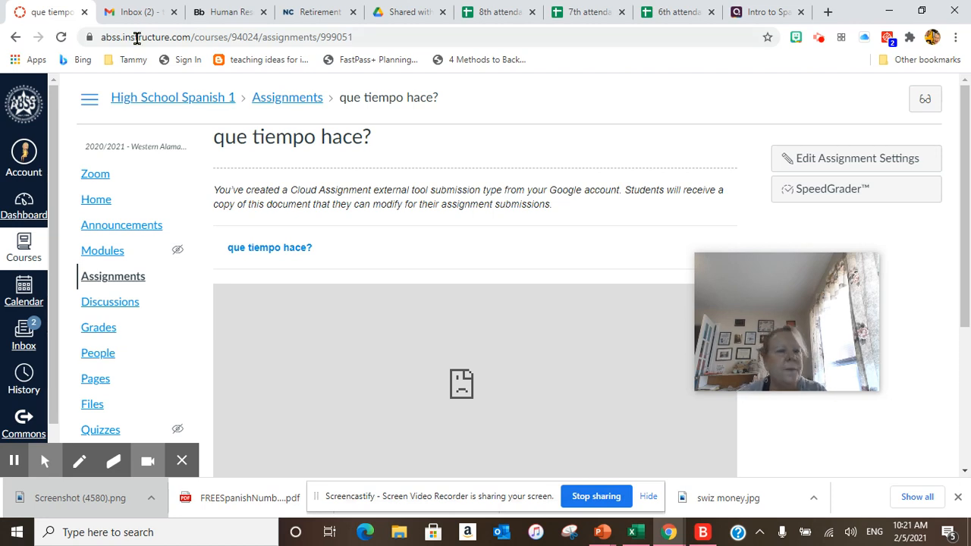
# Return to the dashboard, enter 3rd Quarter 6th grade Block A, and show its Discussions page
pyautogui.click(25, 204)
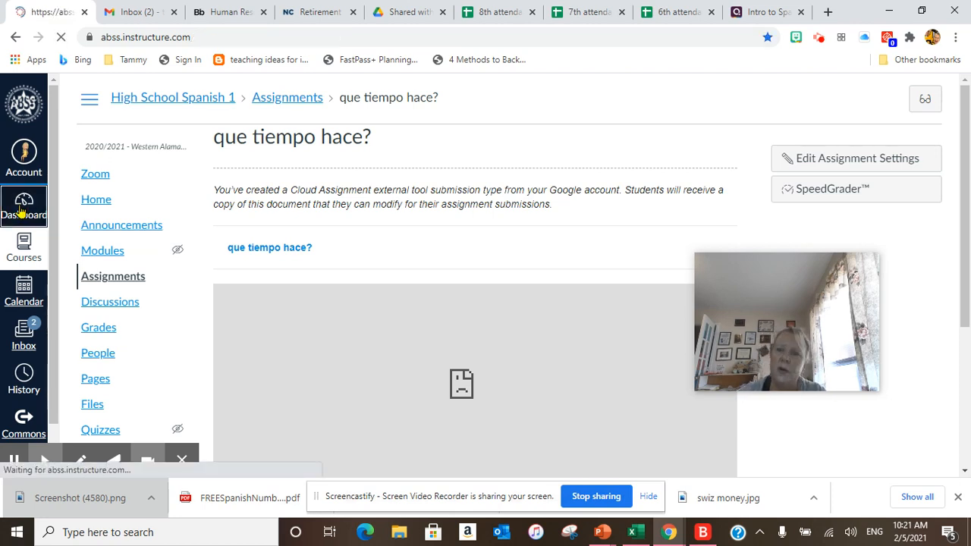
pyautogui.click(25, 205)
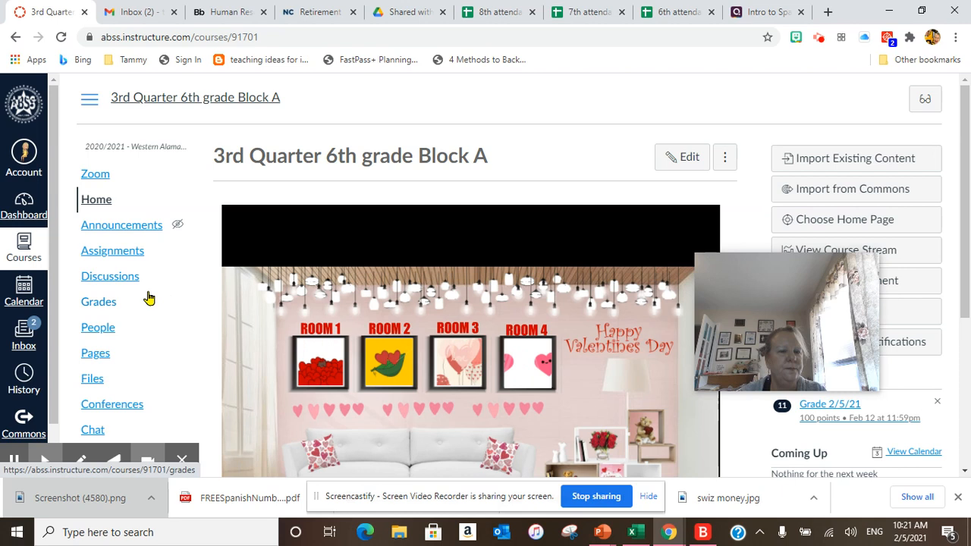
pyautogui.click(109, 276)
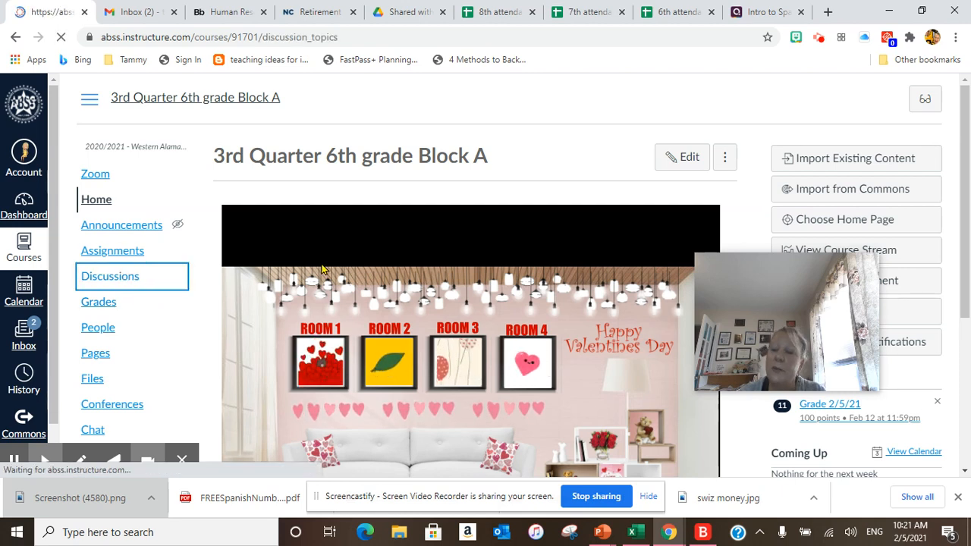
pyautogui.click(109, 276)
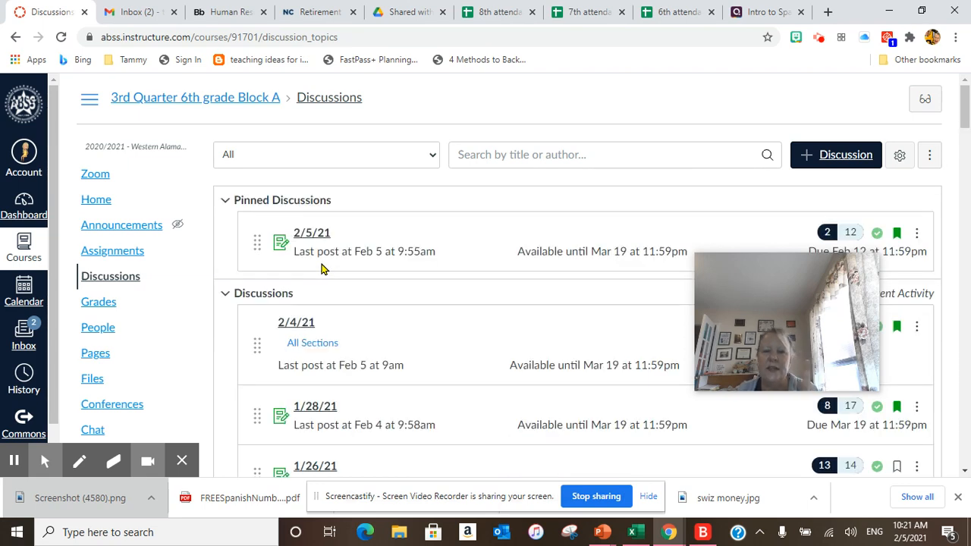
# View the pinned 2/5/21 bubble-gum discussion, briefly checking the Quizizz reports page
pyautogui.click(311, 232)
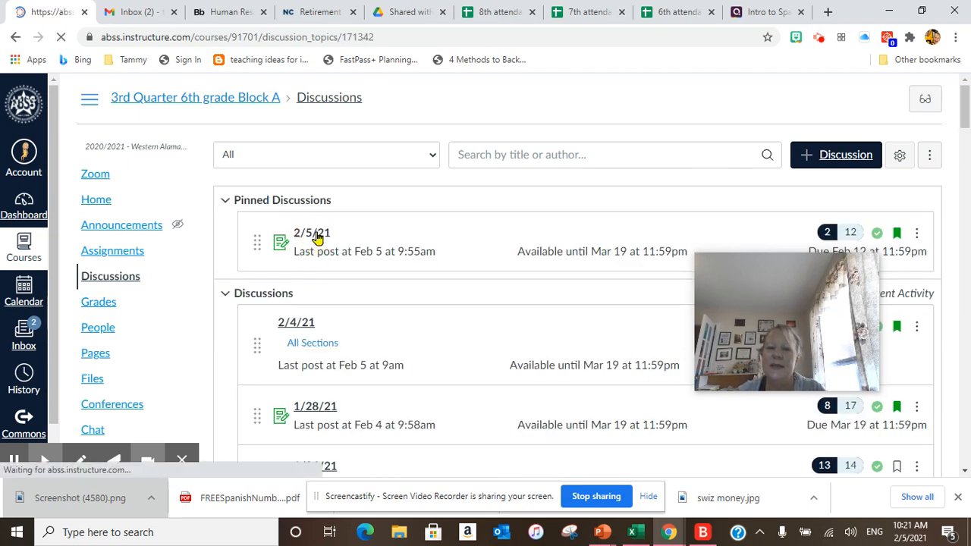
pyautogui.click(311, 233)
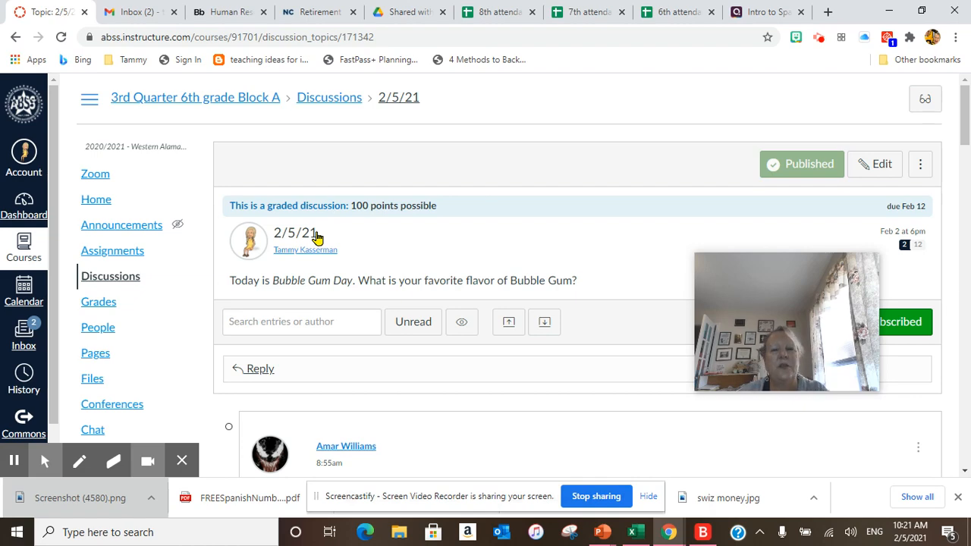
pyautogui.click(762, 12)
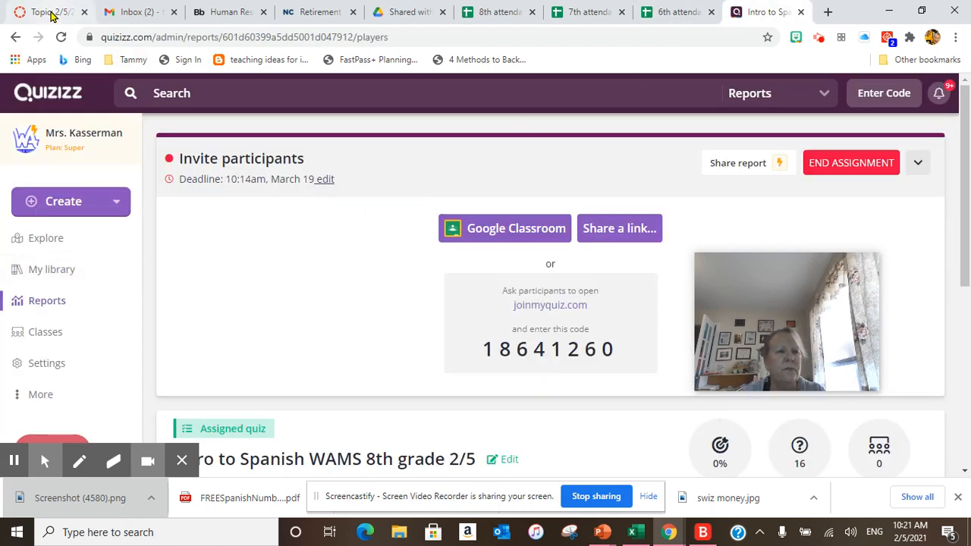
pyautogui.click(46, 12)
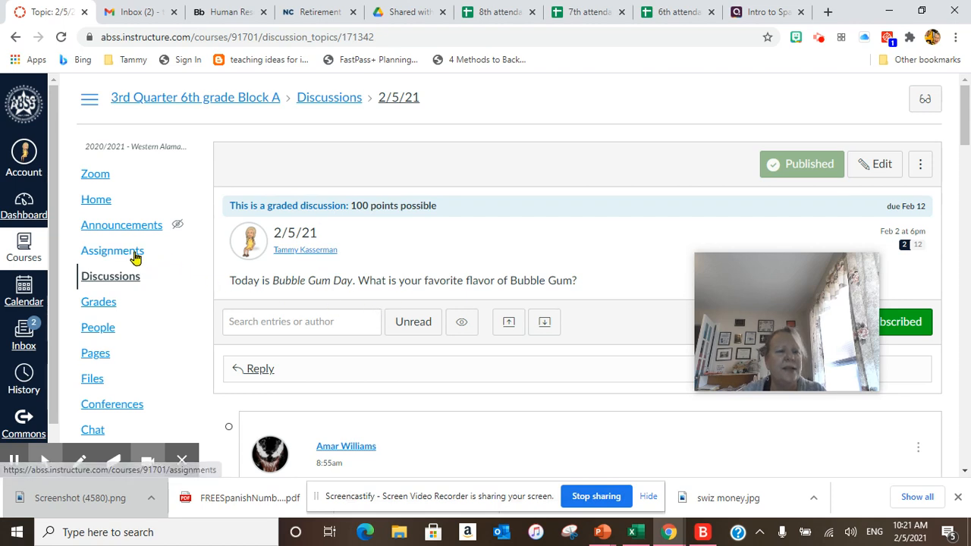
# Show the course's Assignments list with its classwork items
pyautogui.click(113, 250)
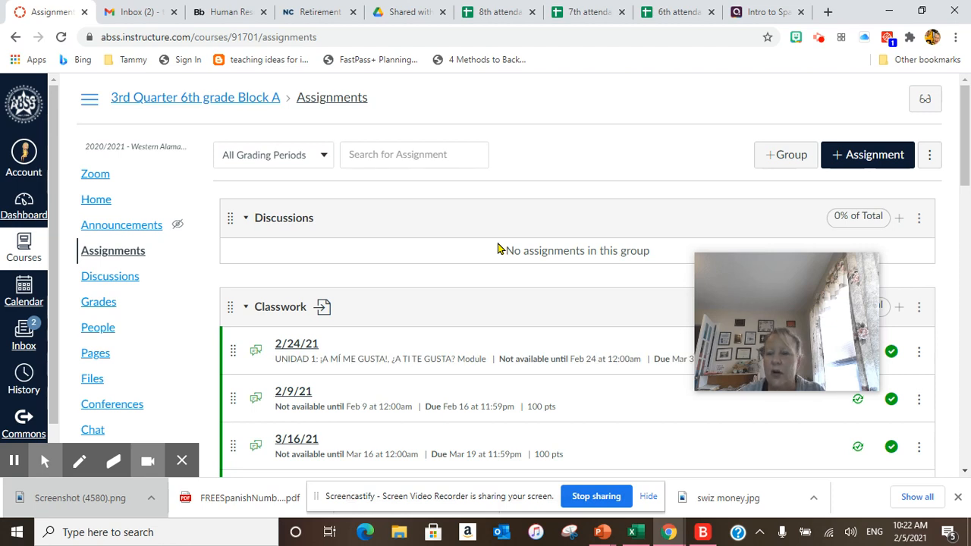
pyautogui.moveTo(719, 36)
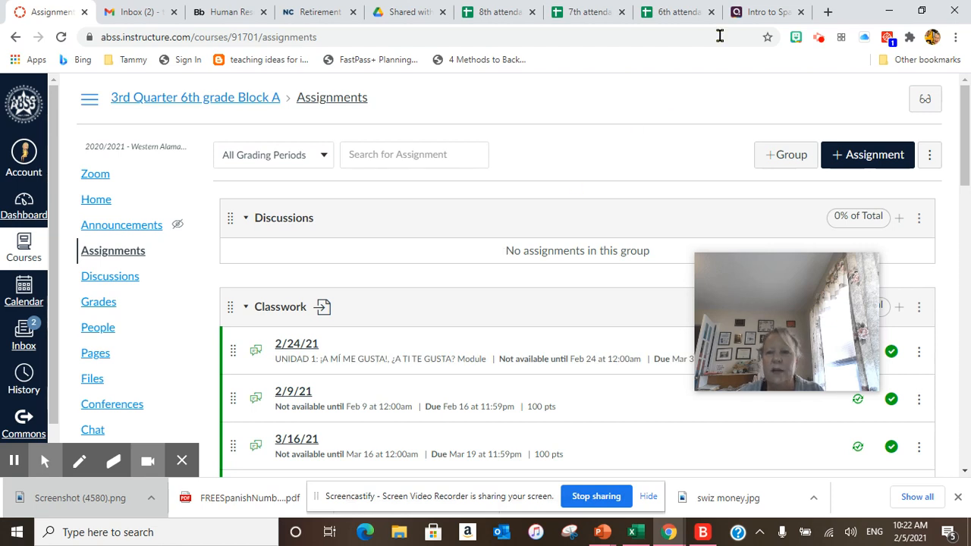
# In Quizizz, locate Global Studies 6a 2/5 in My library and load its 14 questions
pyautogui.click(762, 12)
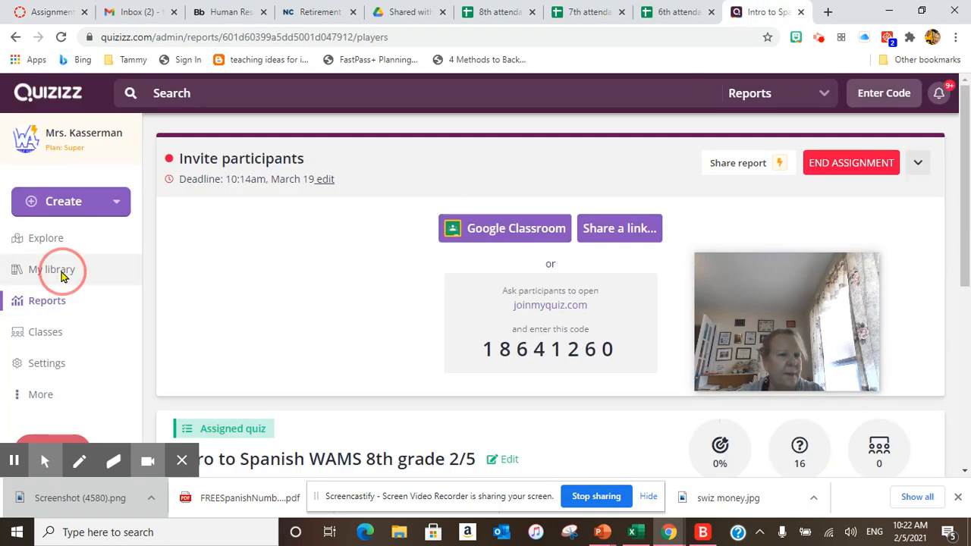
pyautogui.click(52, 270)
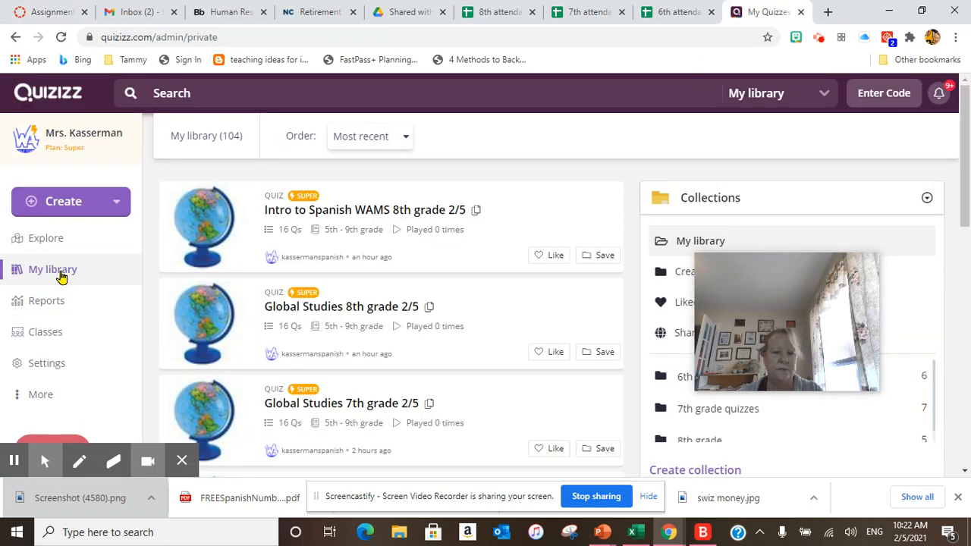
pyautogui.scroll(-3)
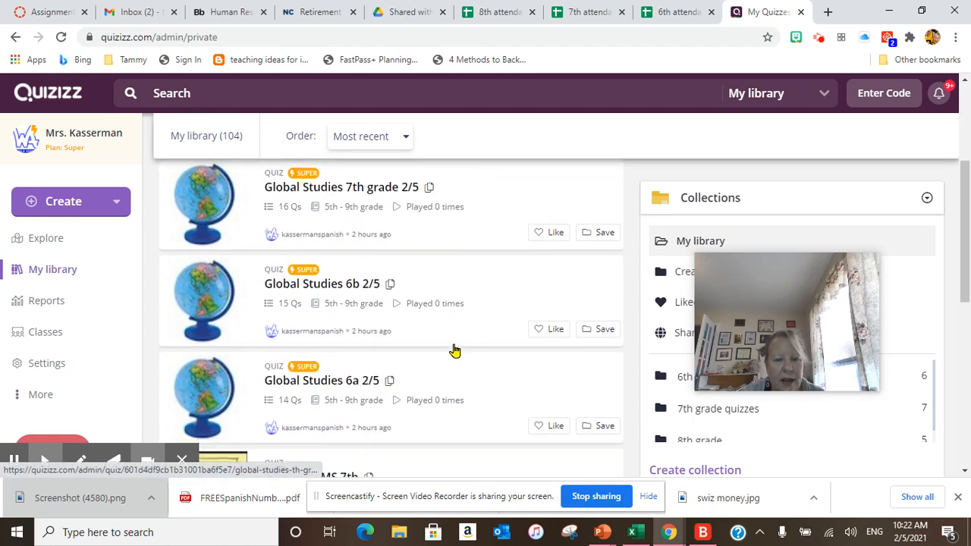
pyautogui.scroll(-3)
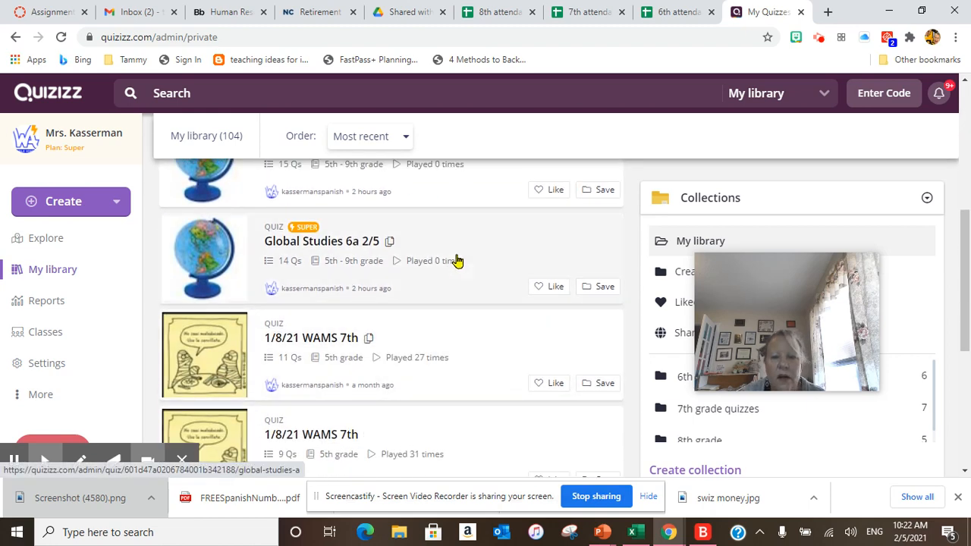
pyautogui.click(322, 241)
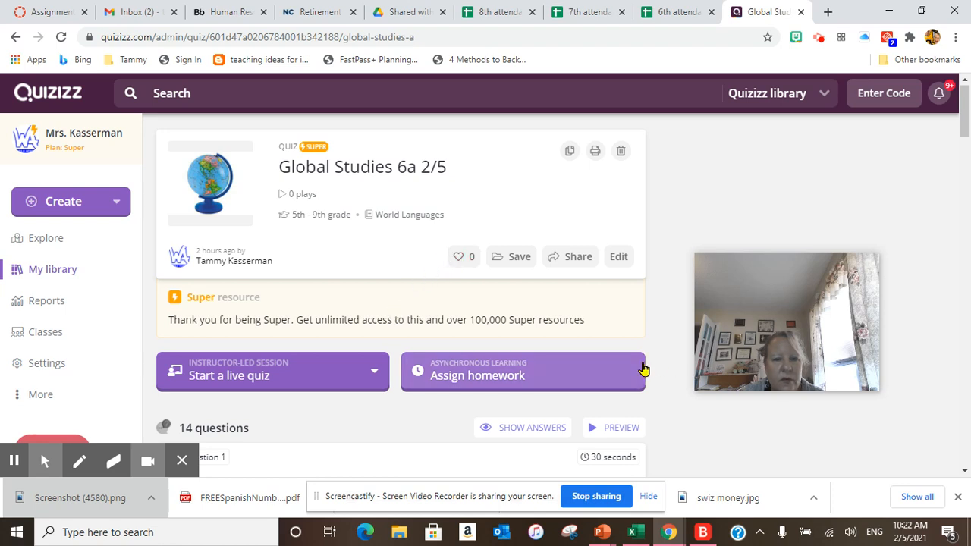
pyautogui.moveTo(563, 316)
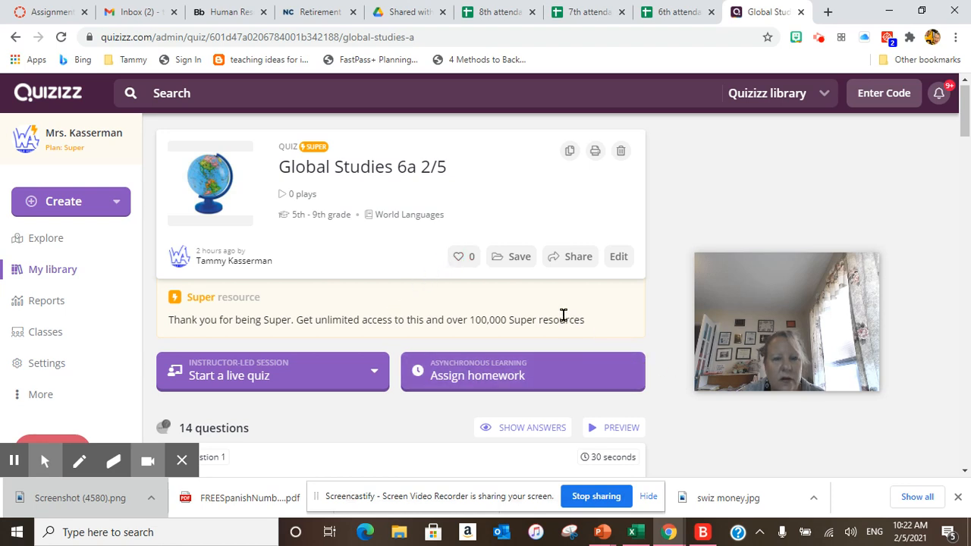